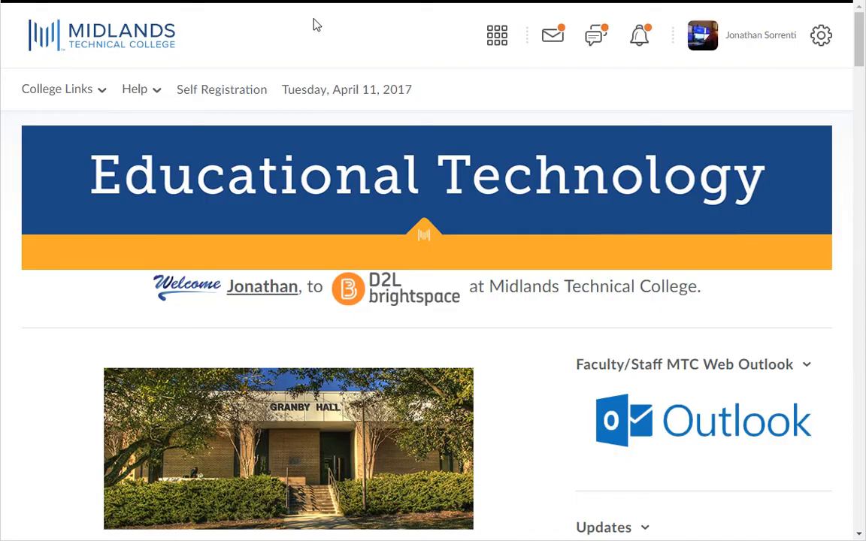
- Scroll down to the My Courses tiles showing Testing the Test Analysis Tool
scroll(down, 3)
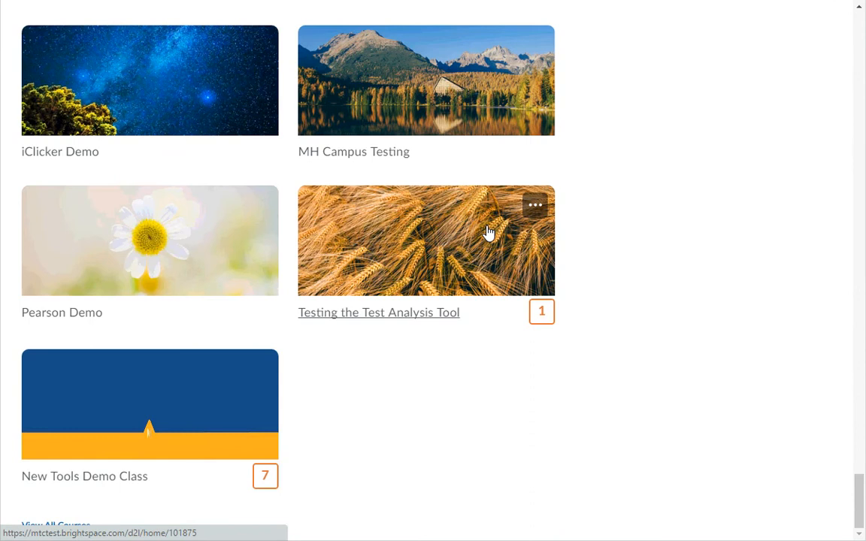
mouse_move(104, 9)
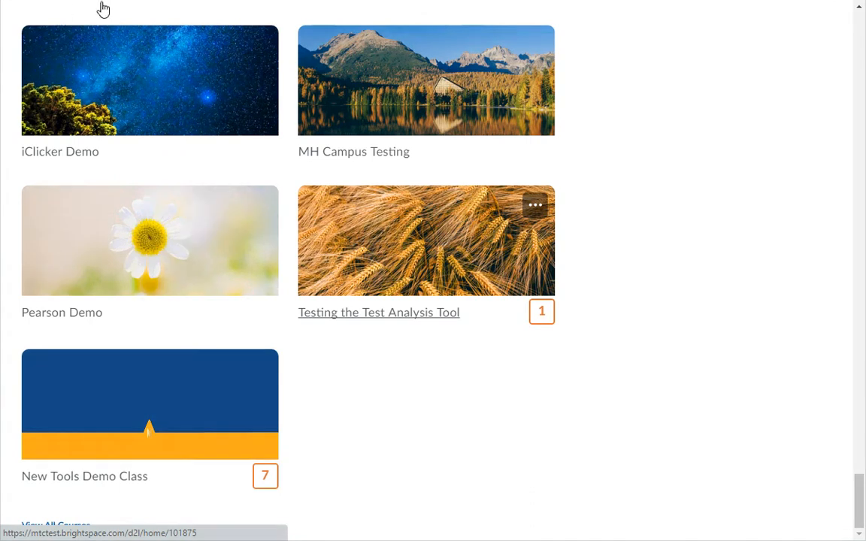
mouse_move(488, 233)
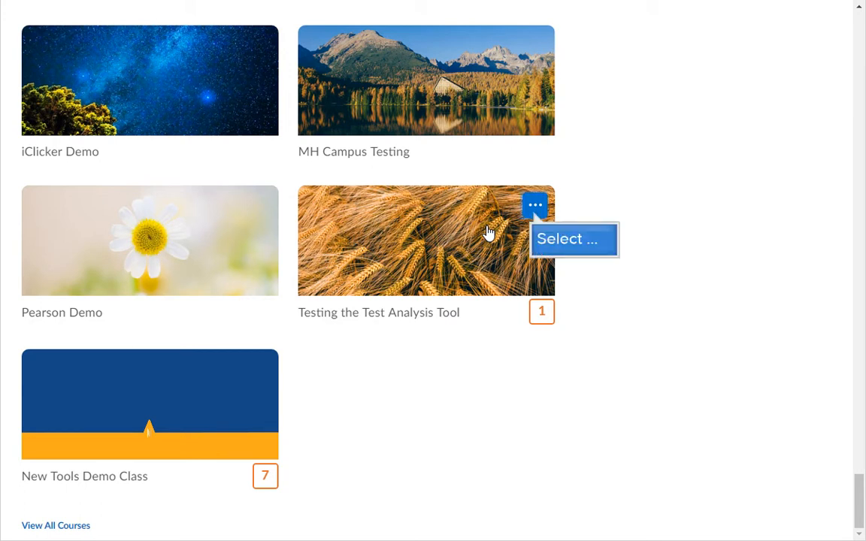
- Search stock images for 'computers' and apply the code-on-screen photo to the tile
click(534, 205)
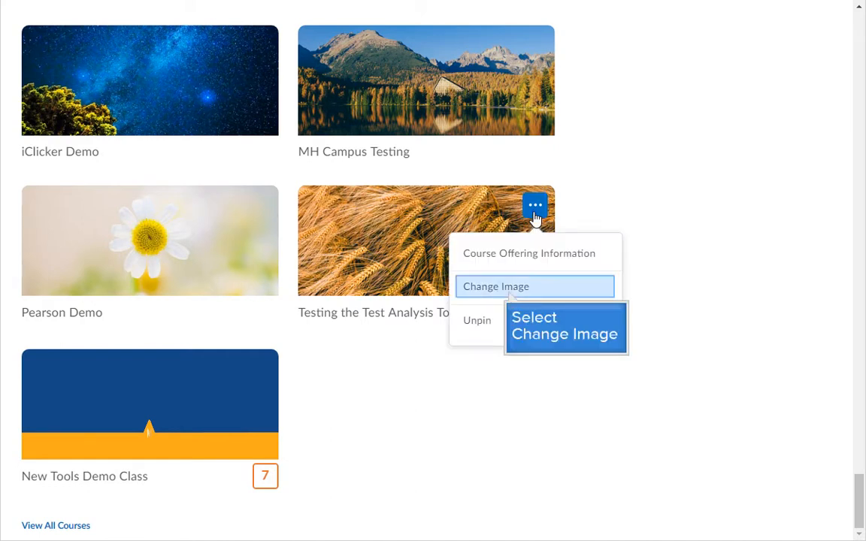
mouse_move(511, 267)
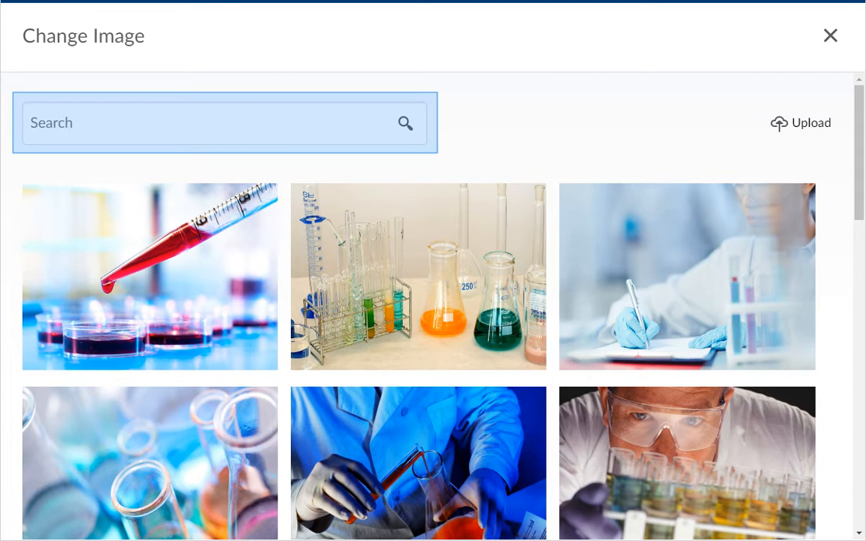
text(computers)
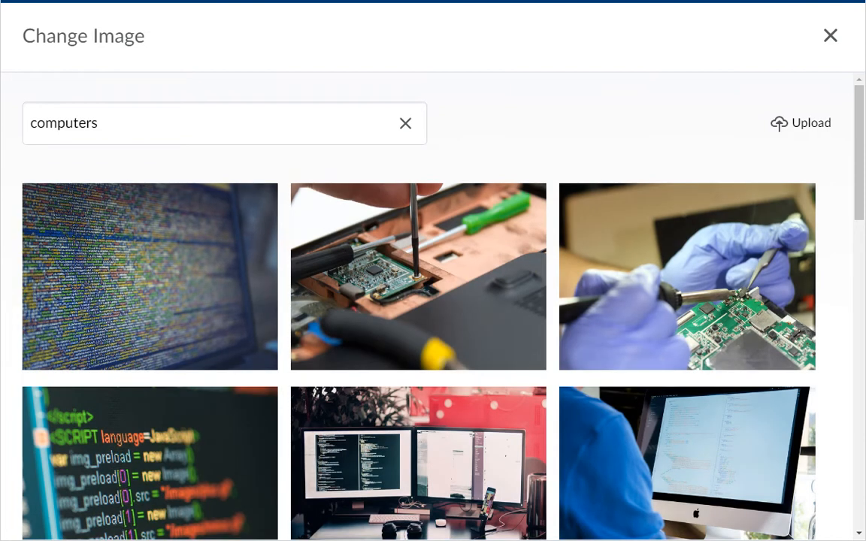
mouse_move(150, 276)
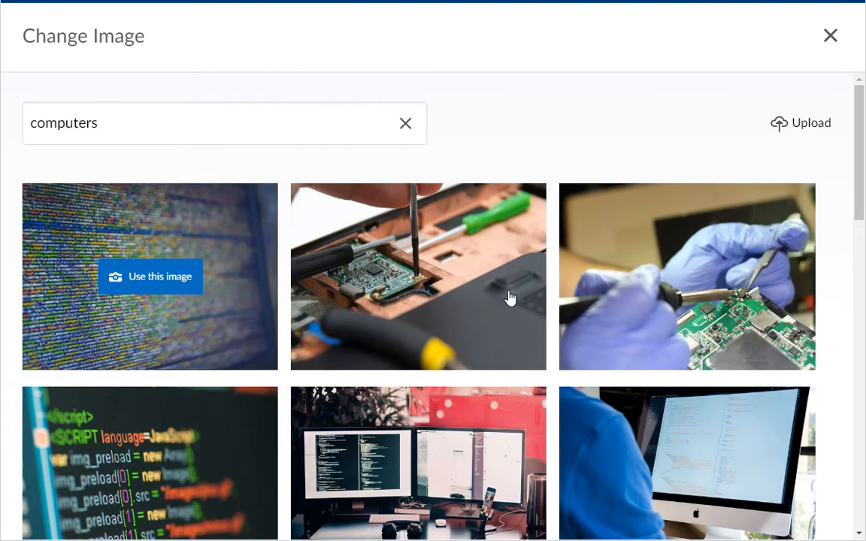
mouse_move(348, 295)
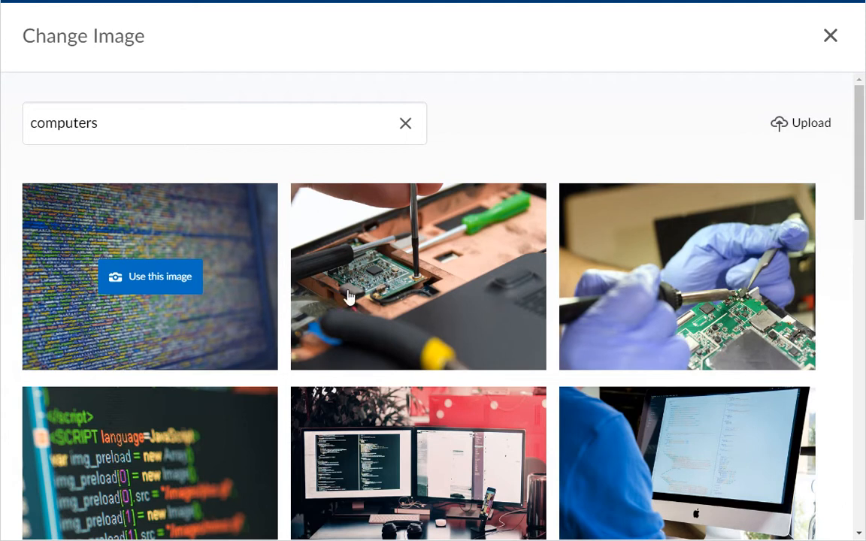
mouse_move(163, 293)
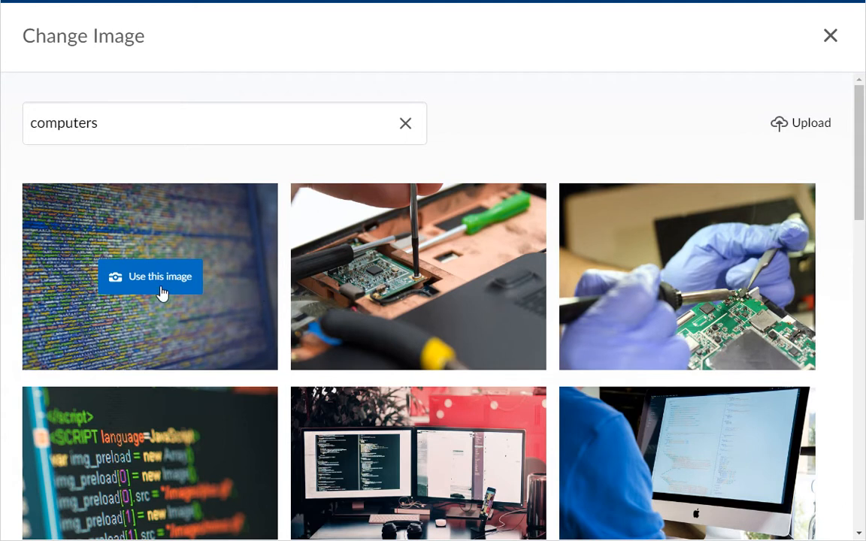
mouse_move(159, 276)
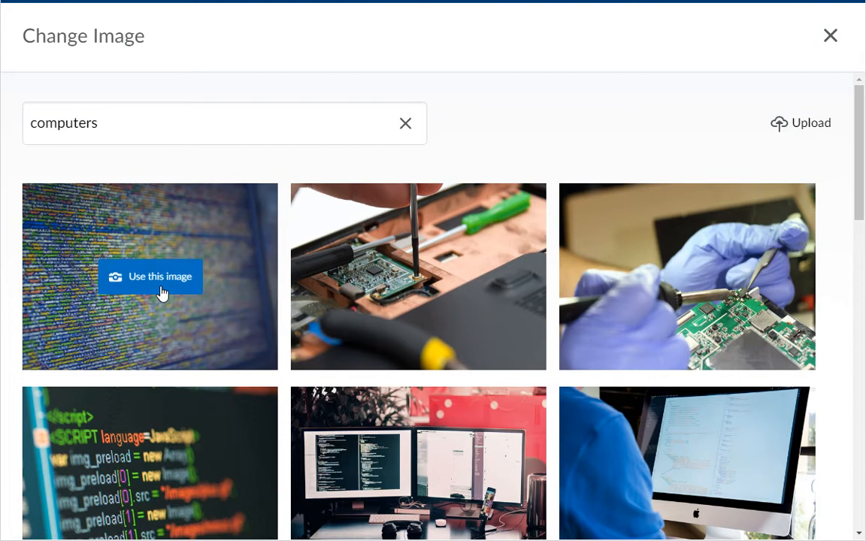
click(150, 276)
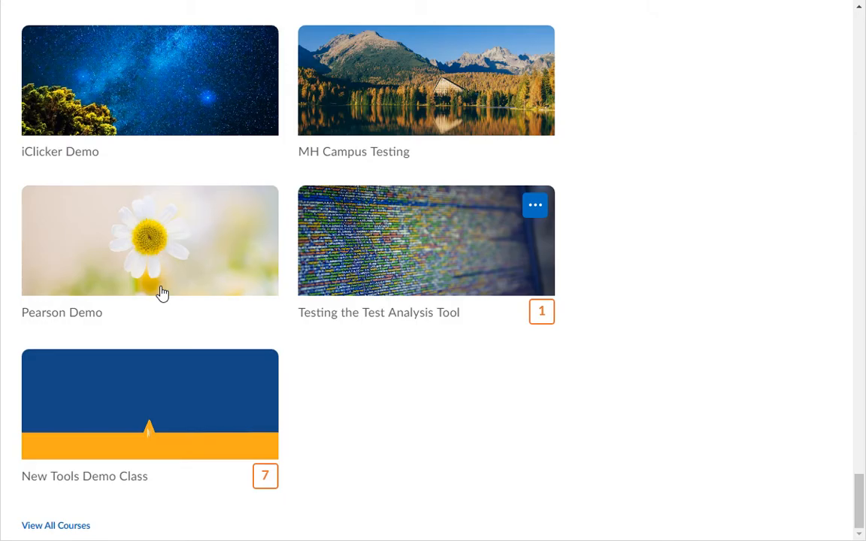
mouse_move(438, 274)
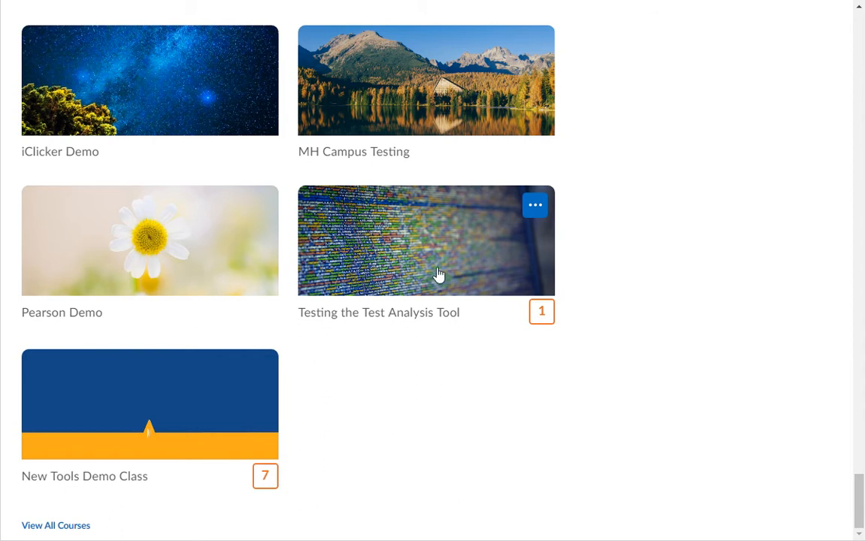
- Choose Change Image from the course tile menu and pick Upload
click(534, 204)
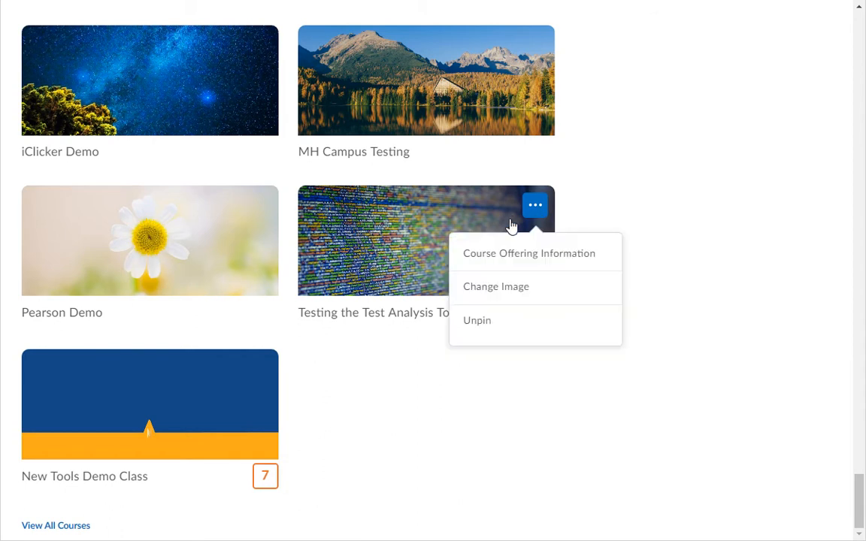
click(495, 286)
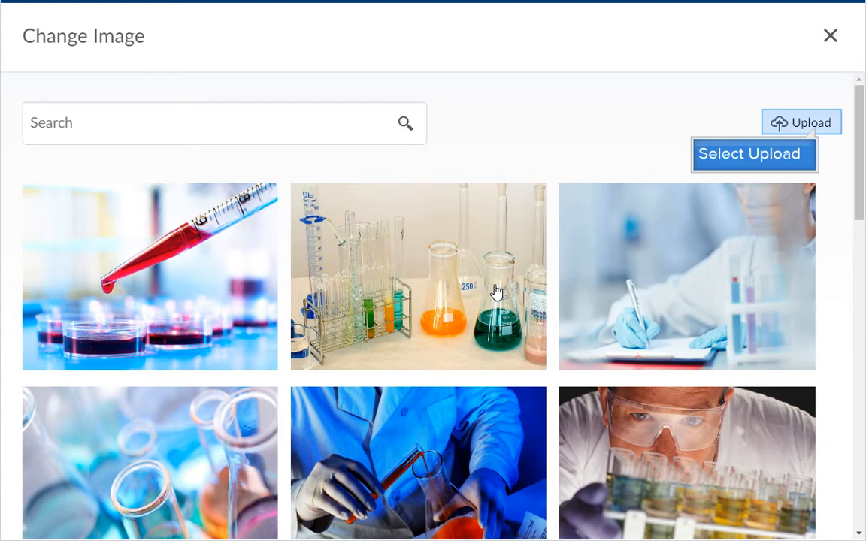
mouse_move(801, 123)
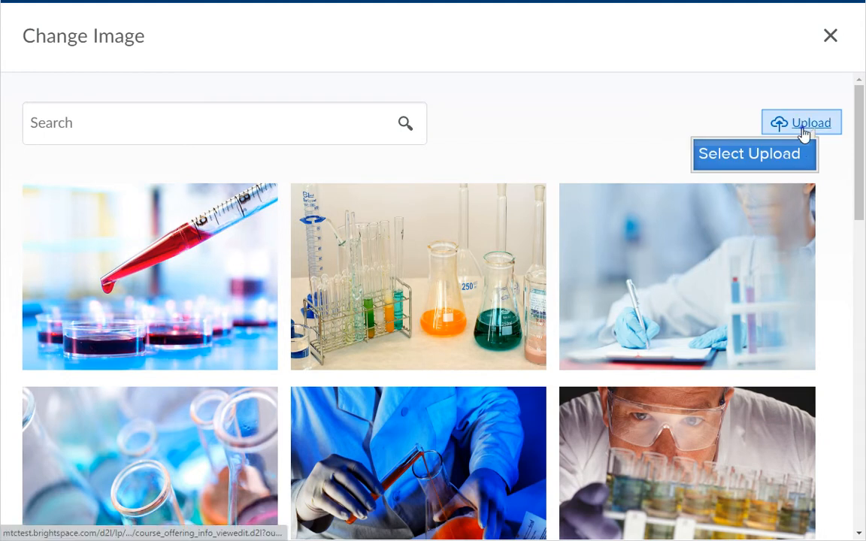
click(829, 35)
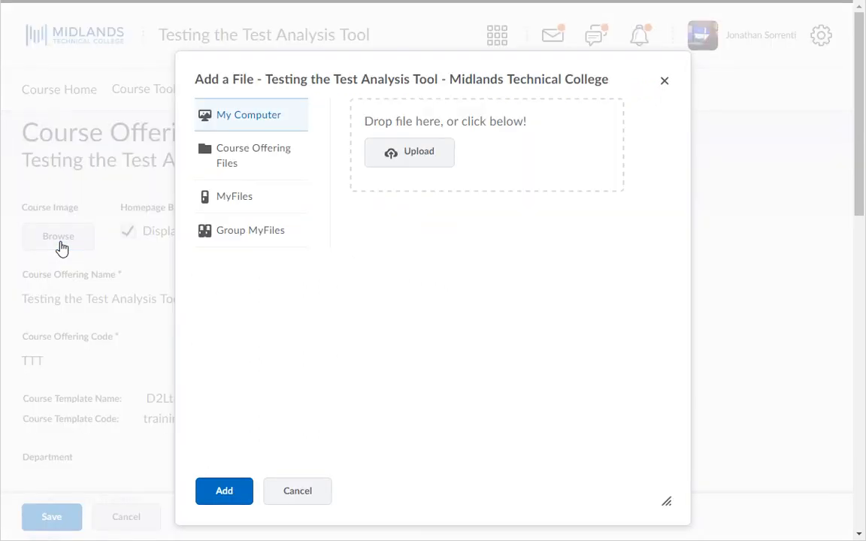
mouse_move(409, 152)
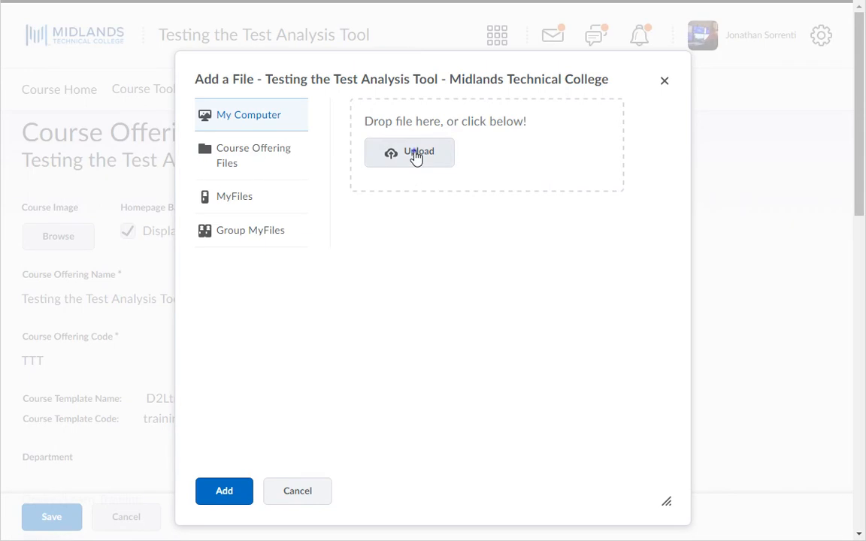
- Select Banner2.png from the computer and add it as the course image
click(408, 152)
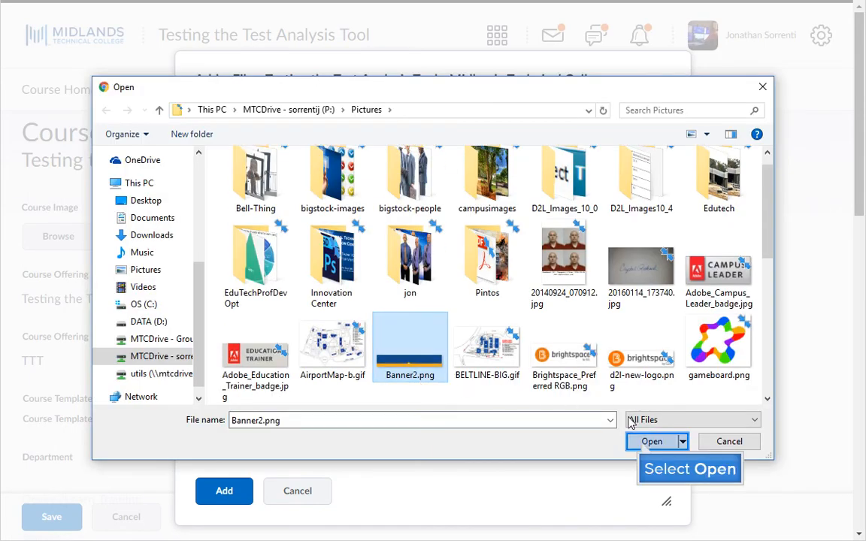
click(651, 441)
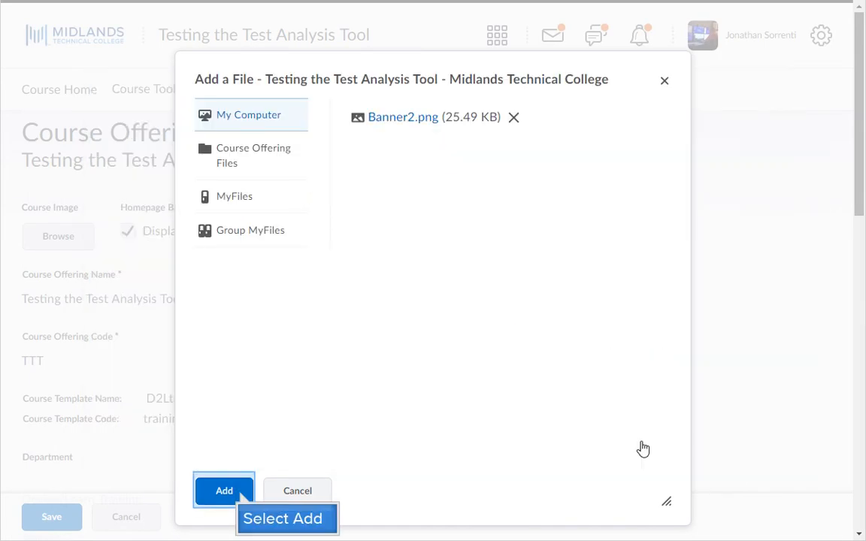
click(224, 490)
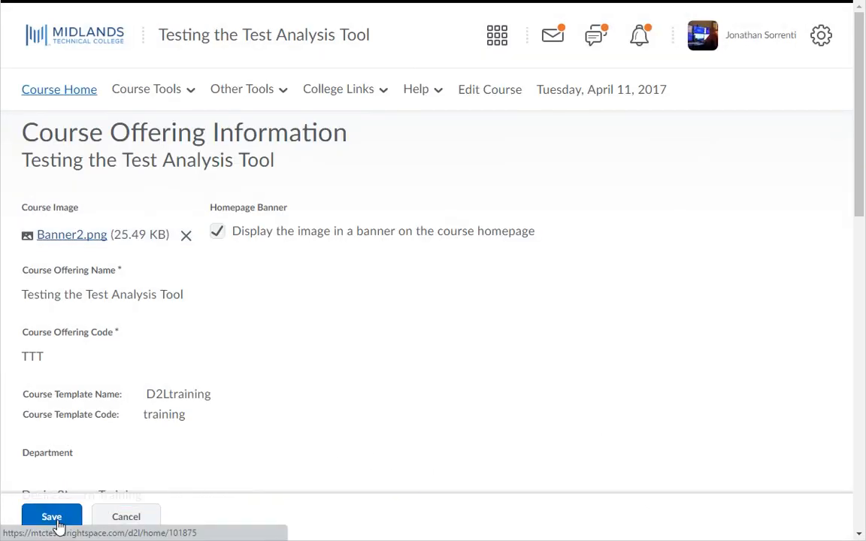
mouse_move(59, 89)
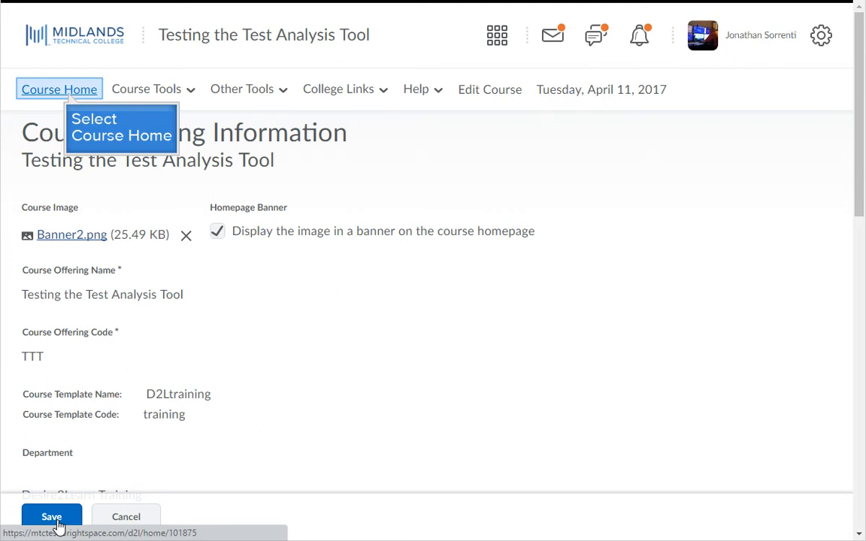
mouse_move(69, 98)
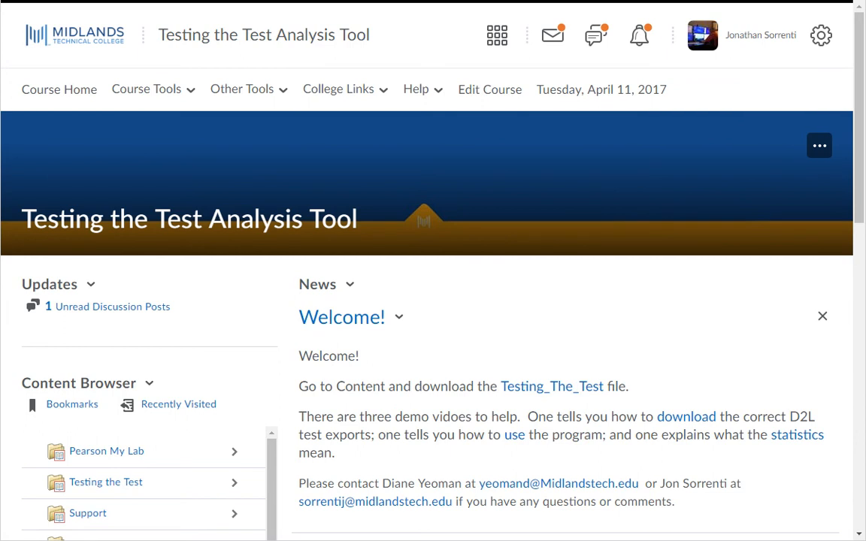
mouse_move(58, 88)
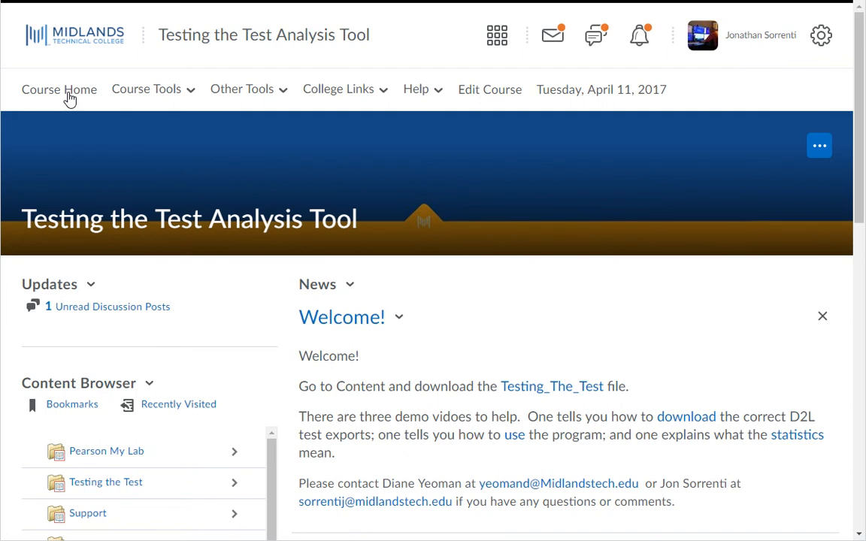
- Reload the course homepage and remove its banner via the banner's options menu
click(818, 145)
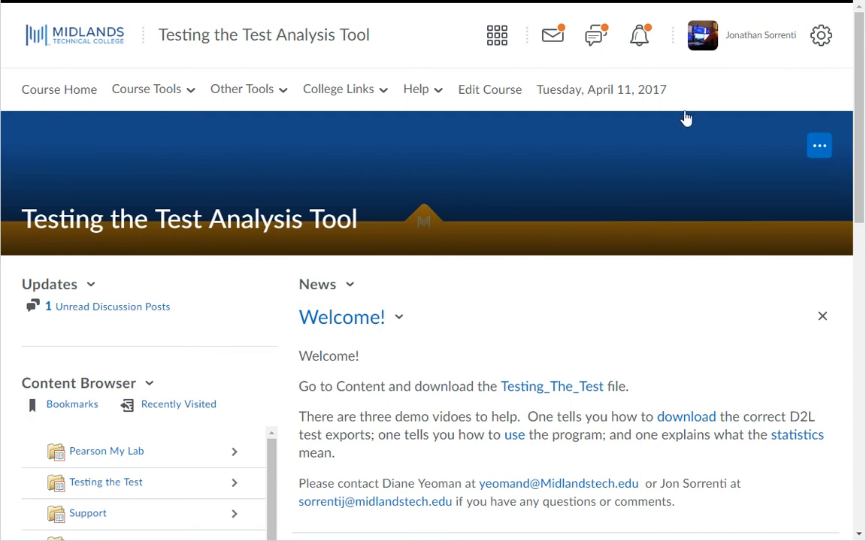
click(818, 145)
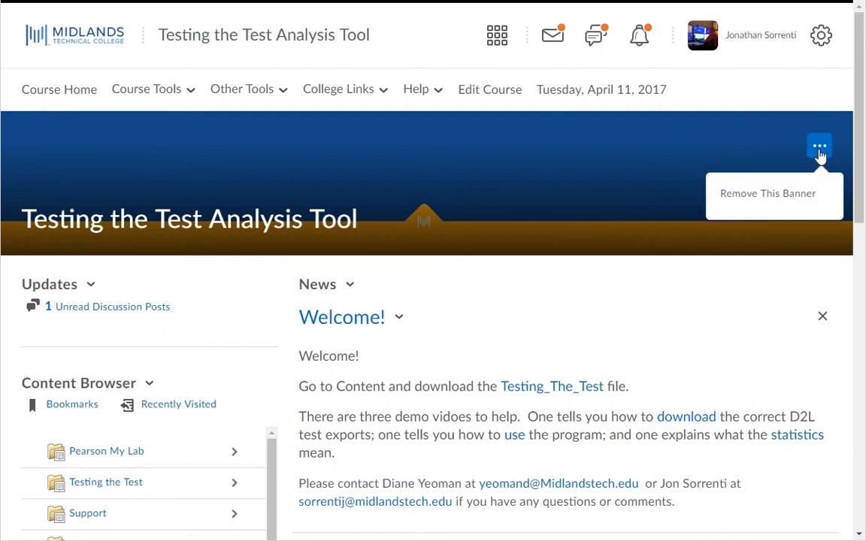
mouse_move(766, 193)
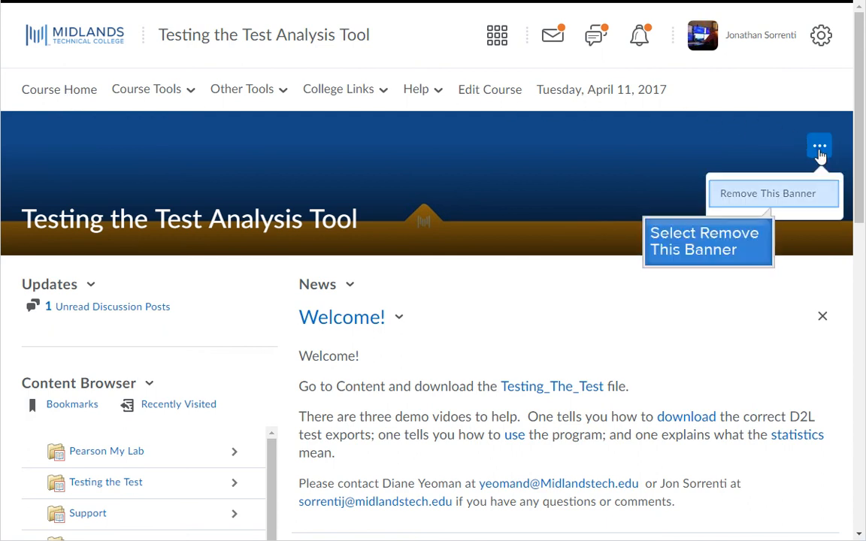
mouse_move(774, 169)
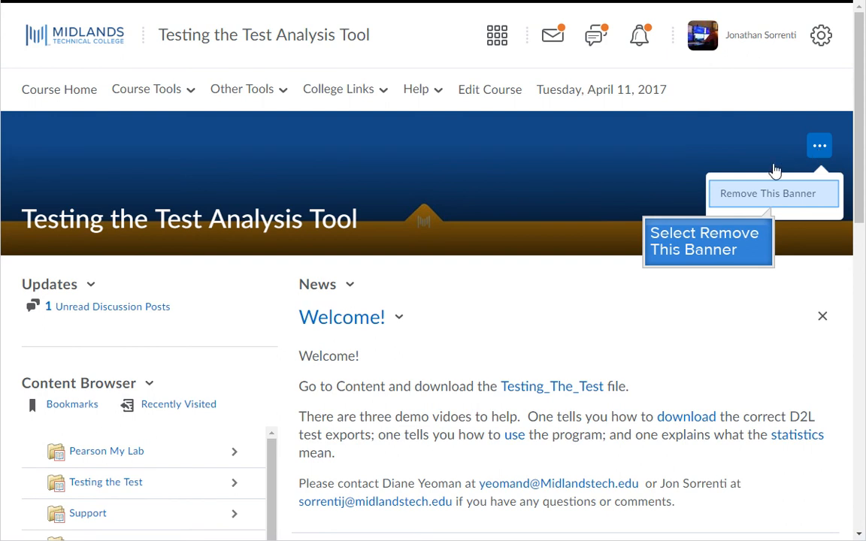
click(767, 193)
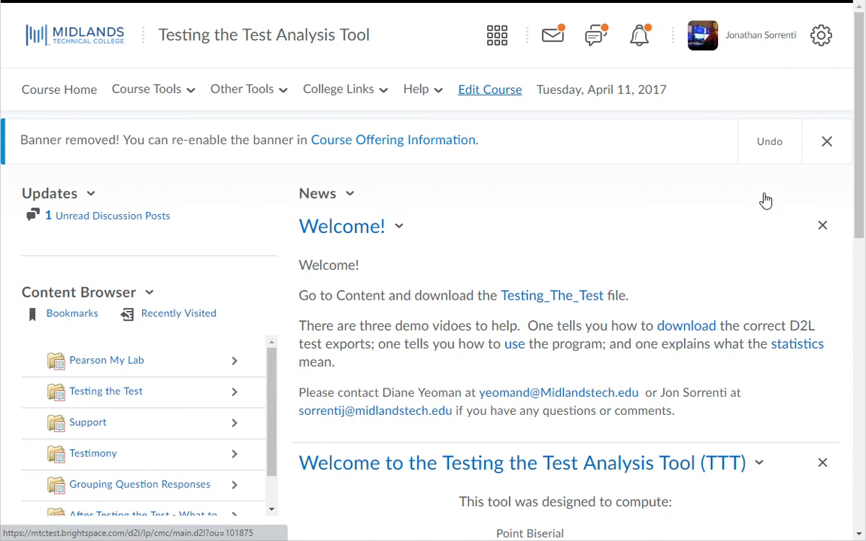
- Check 'Display the image in a banner on the course homepage' and save
click(489, 89)
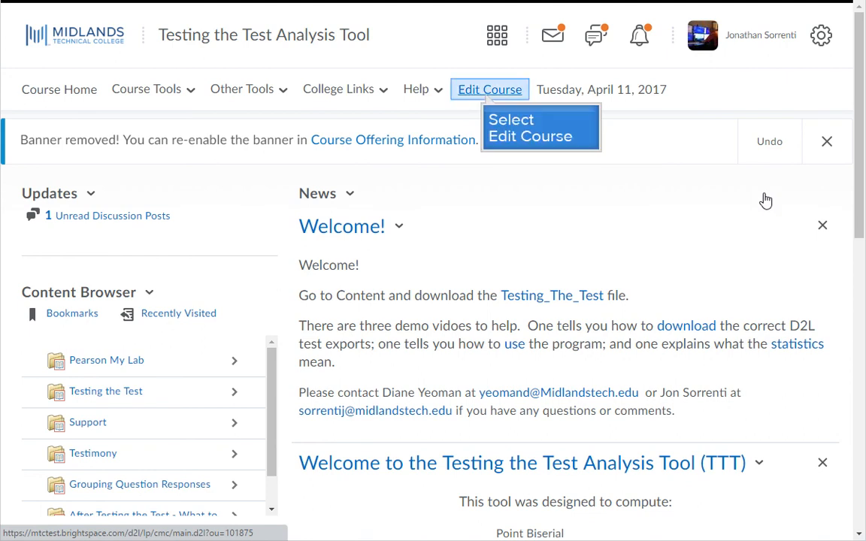
mouse_move(487, 109)
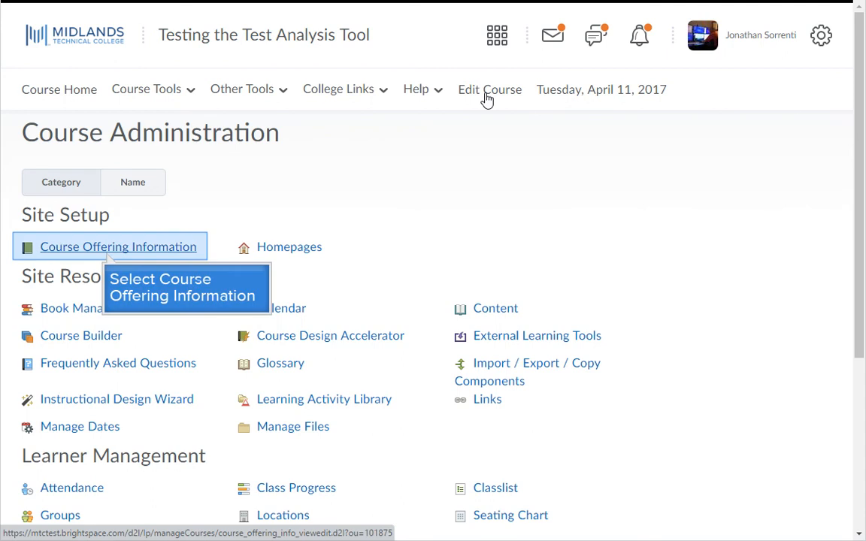
mouse_move(109, 236)
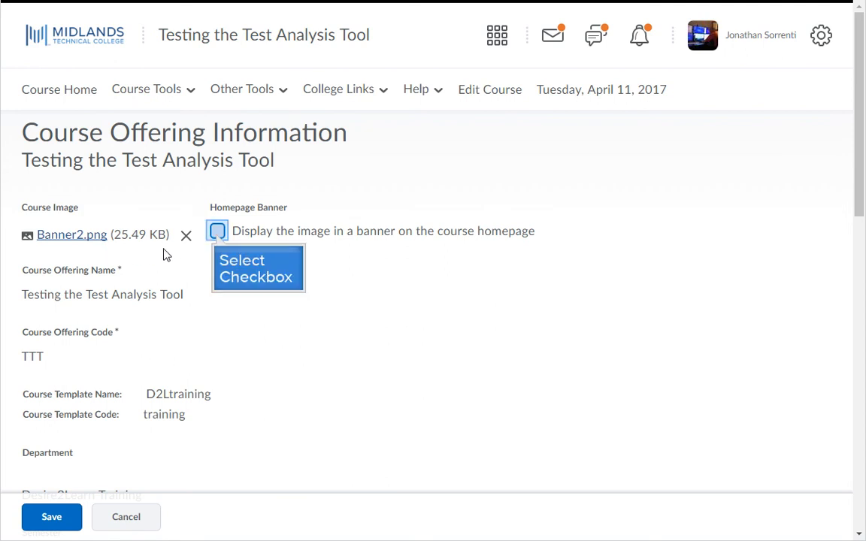
click(218, 231)
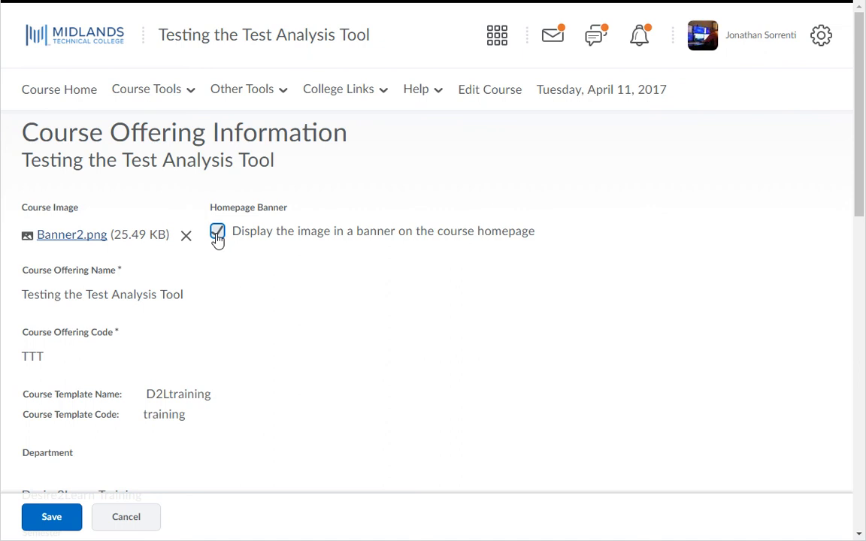
click(217, 231)
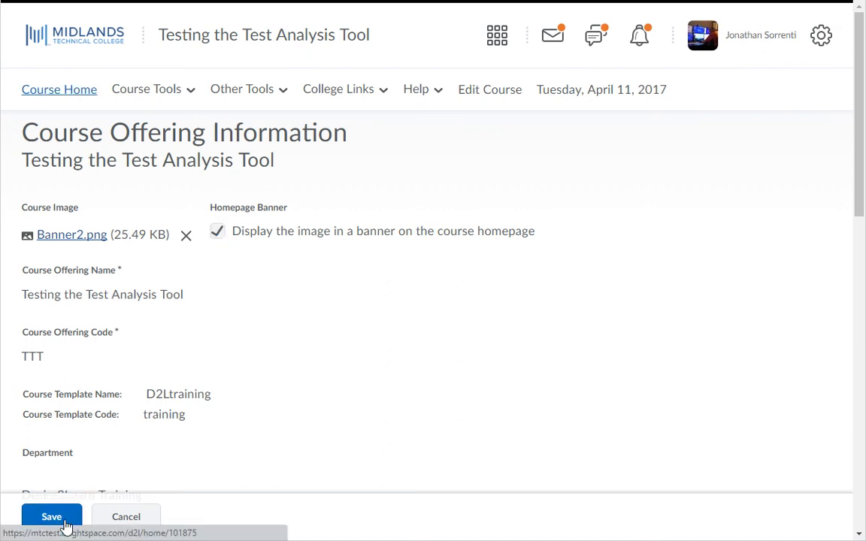
mouse_move(59, 88)
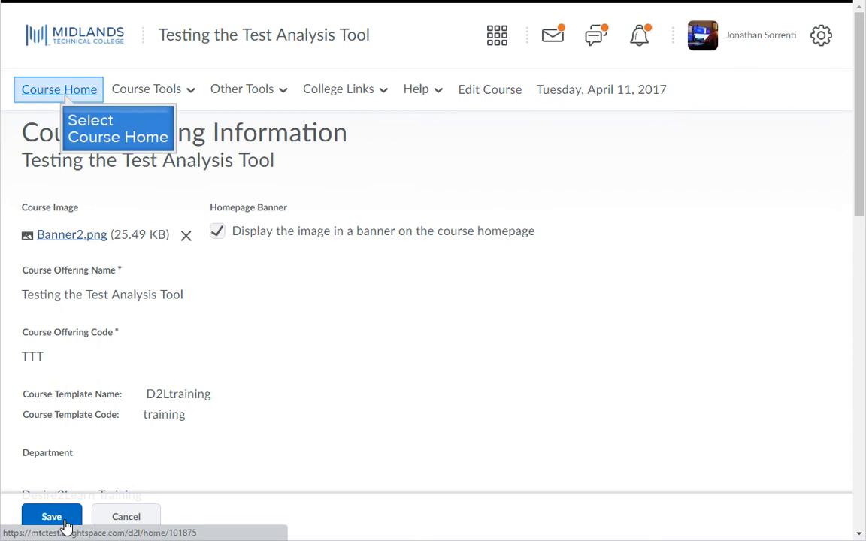